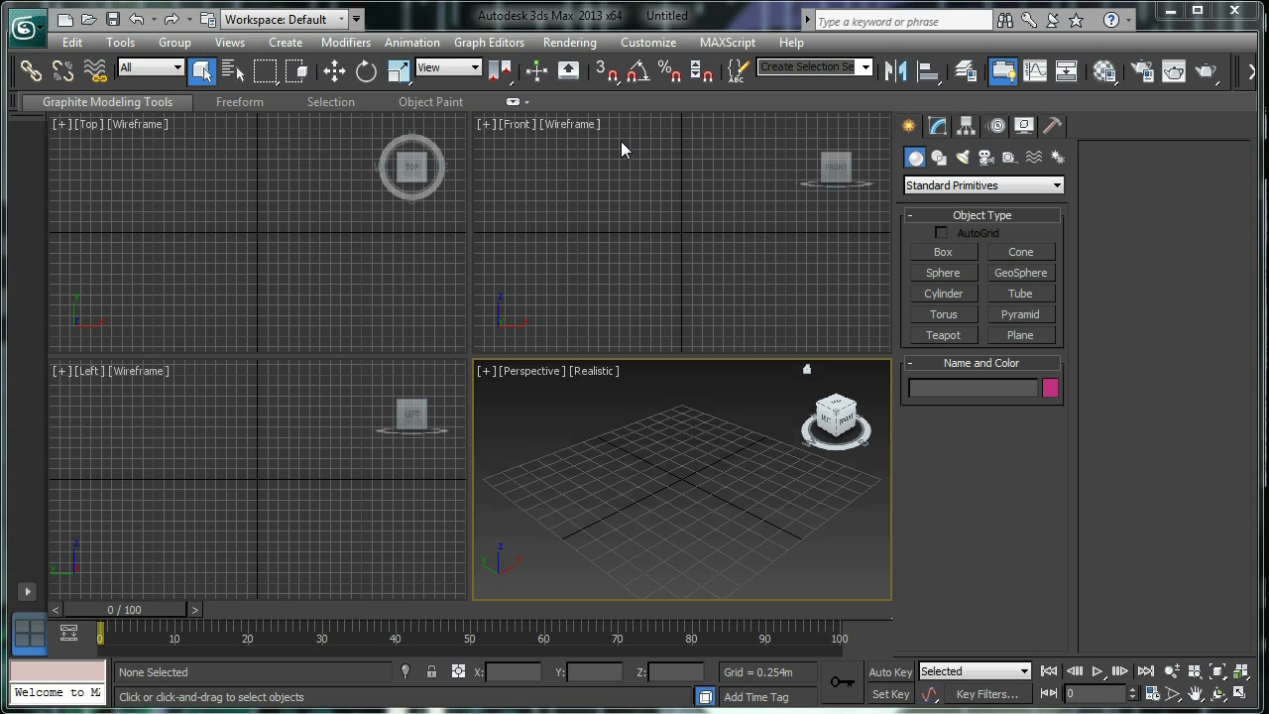
mouse_move(278, 221)
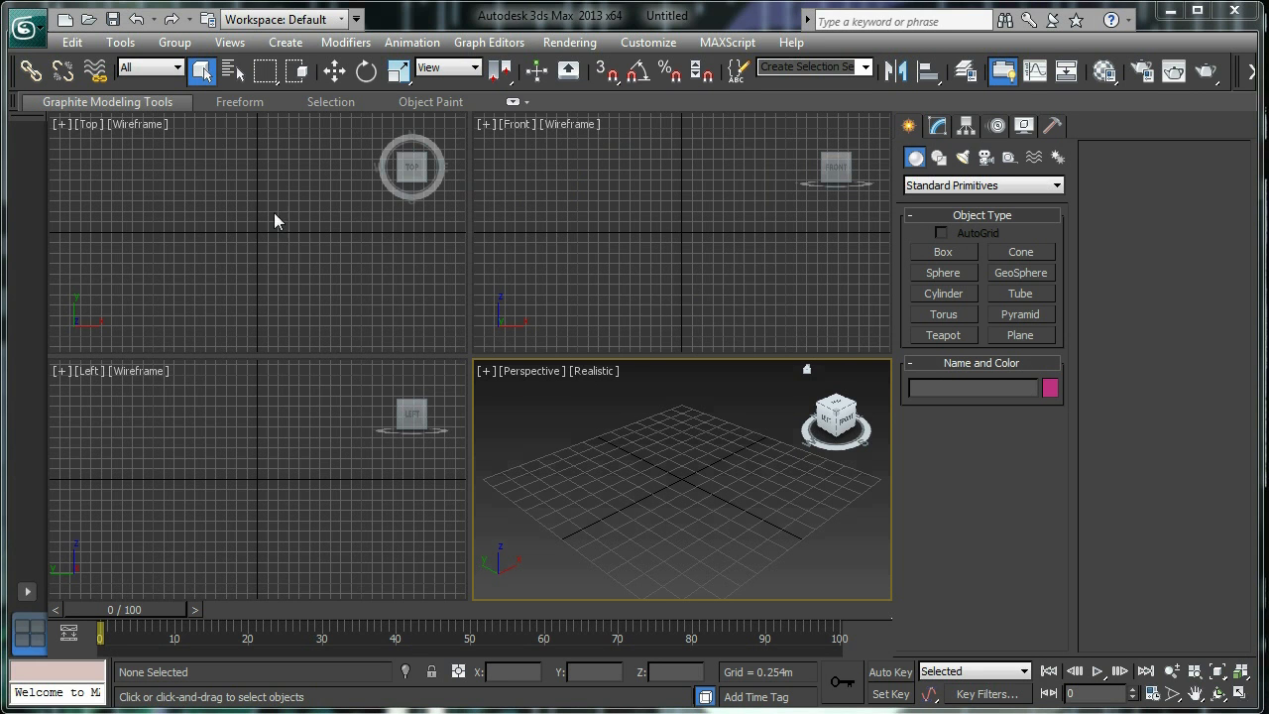
mouse_move(208, 19)
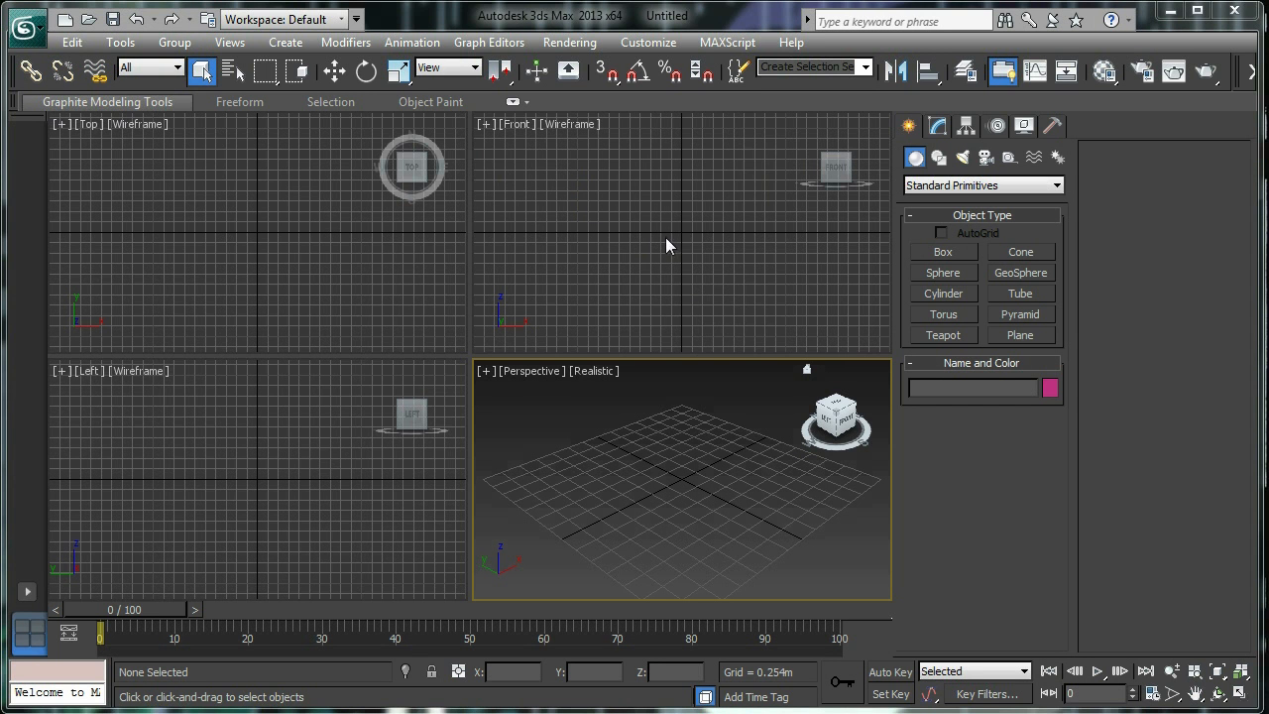
mouse_move(615, 174)
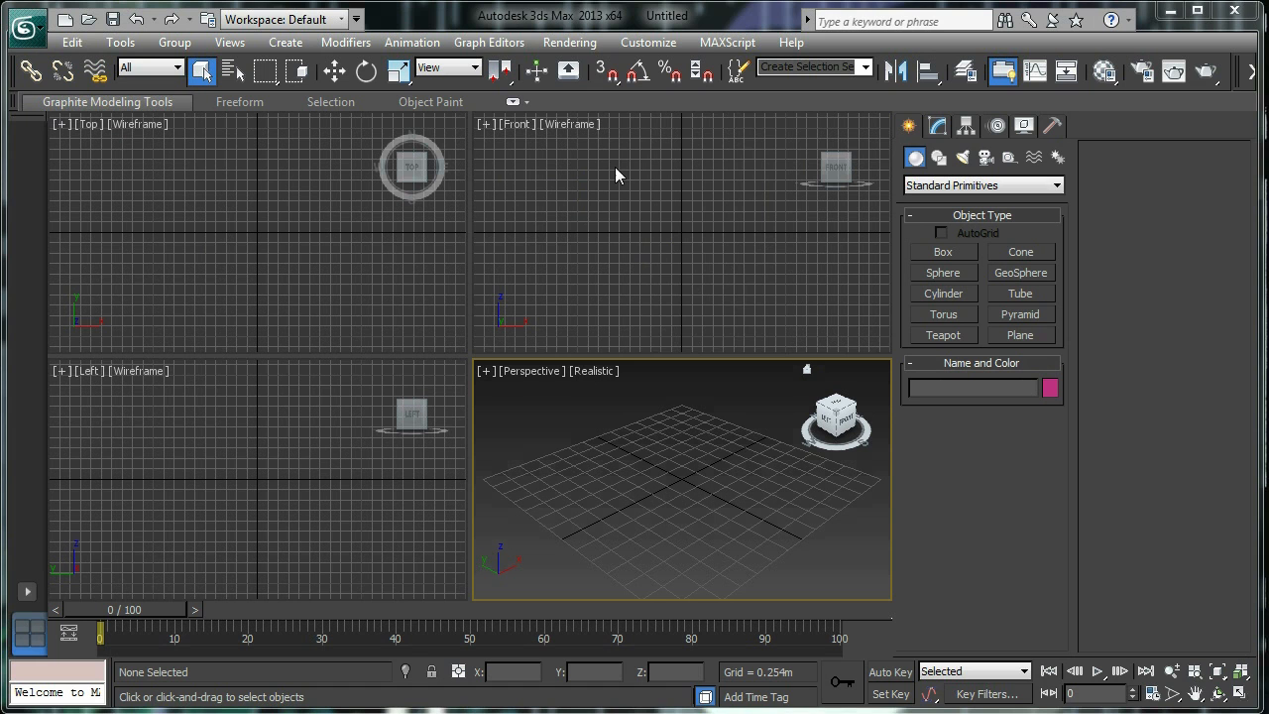
- Bring up the Customize User Interface dialog from the Customize menu
click(646, 41)
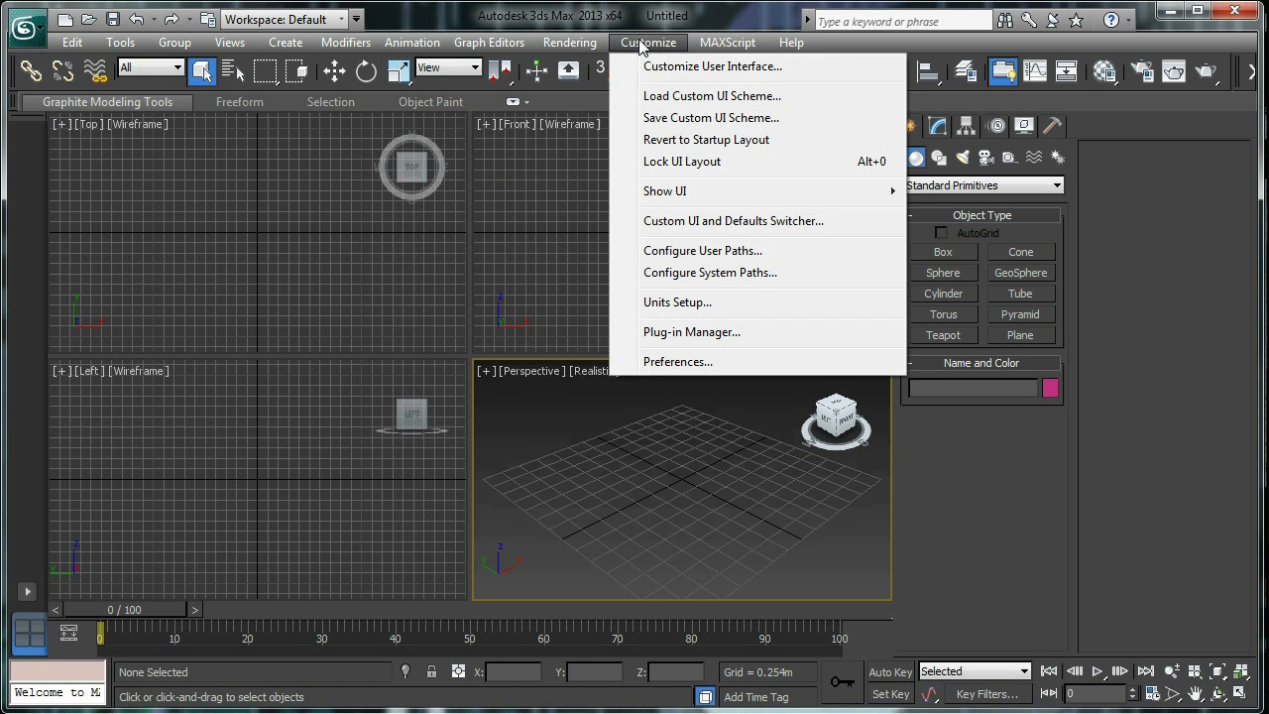
mouse_move(711, 66)
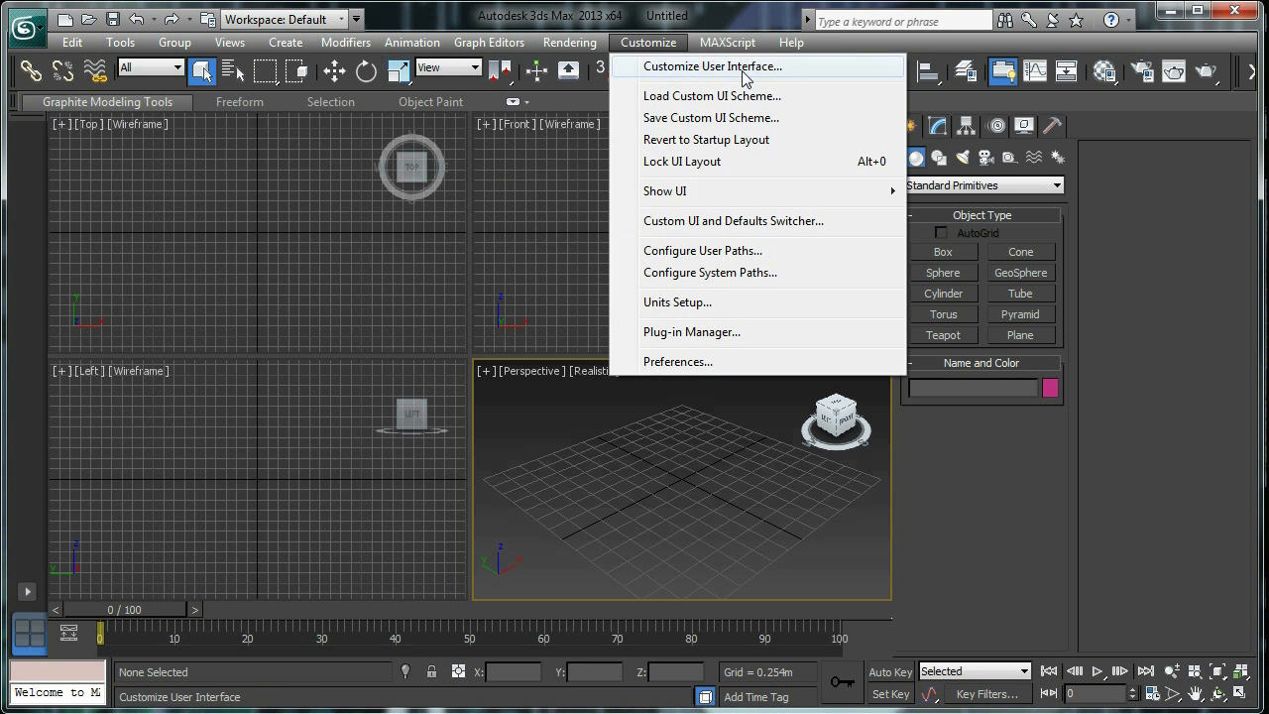
click(712, 66)
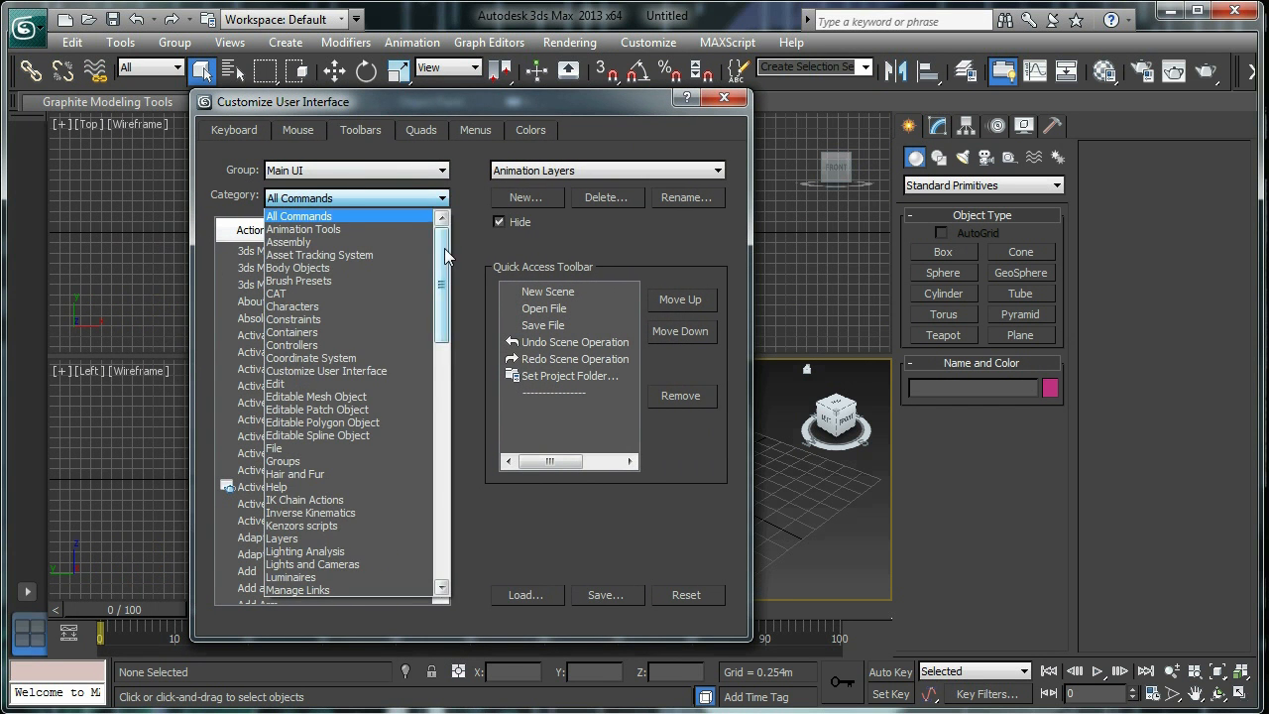
- Add the Script Navigator command from the Kenzors scripts category to the Quick Access Toolbar
click(301, 525)
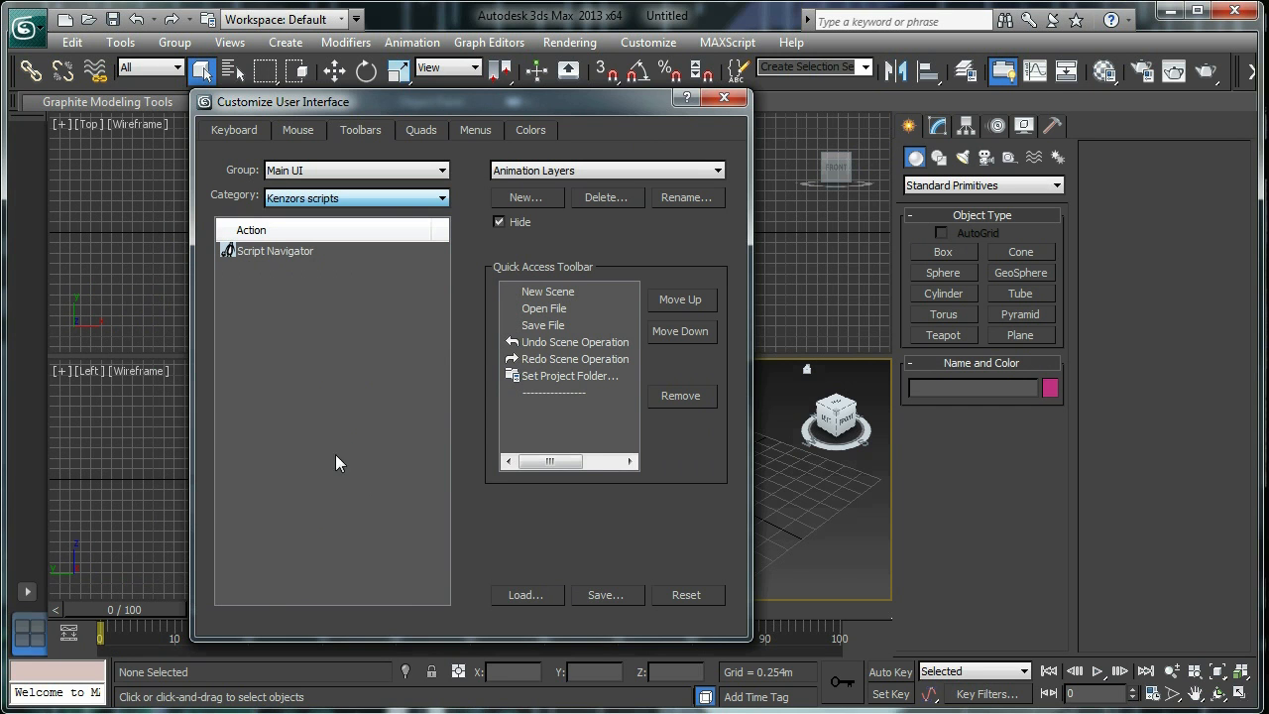
drag(282, 101, 353, 95)
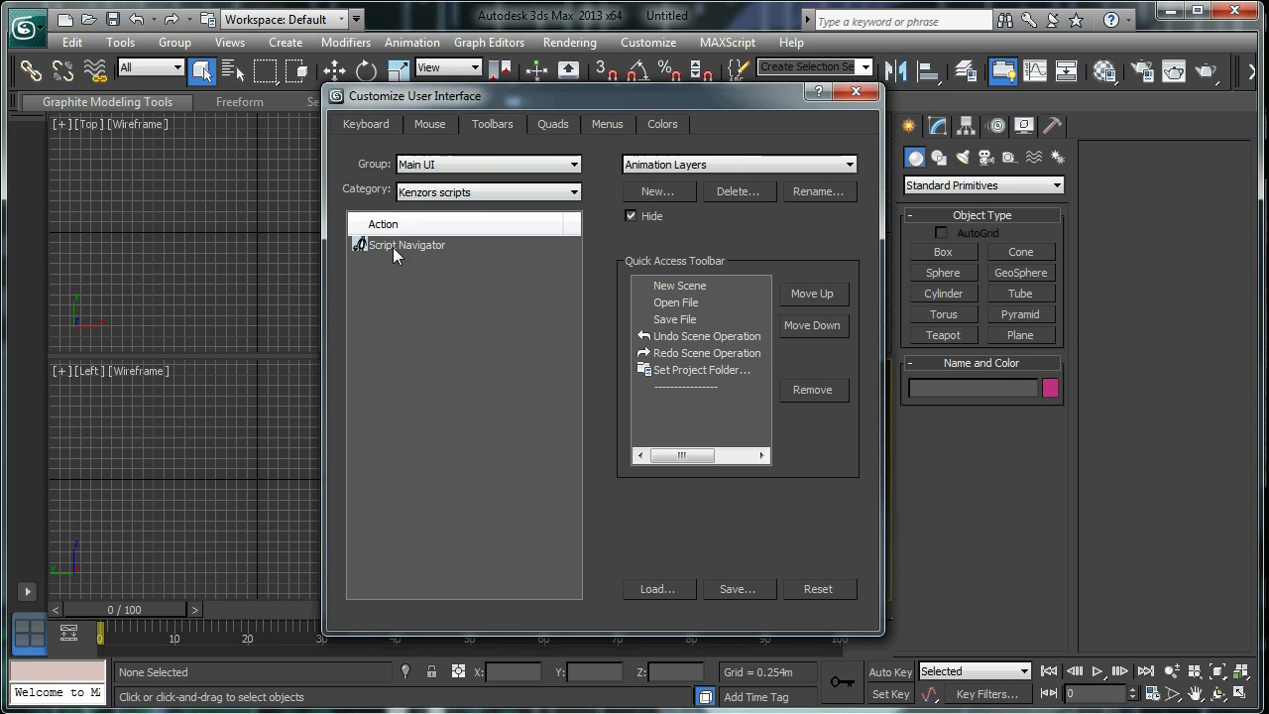
click(406, 245)
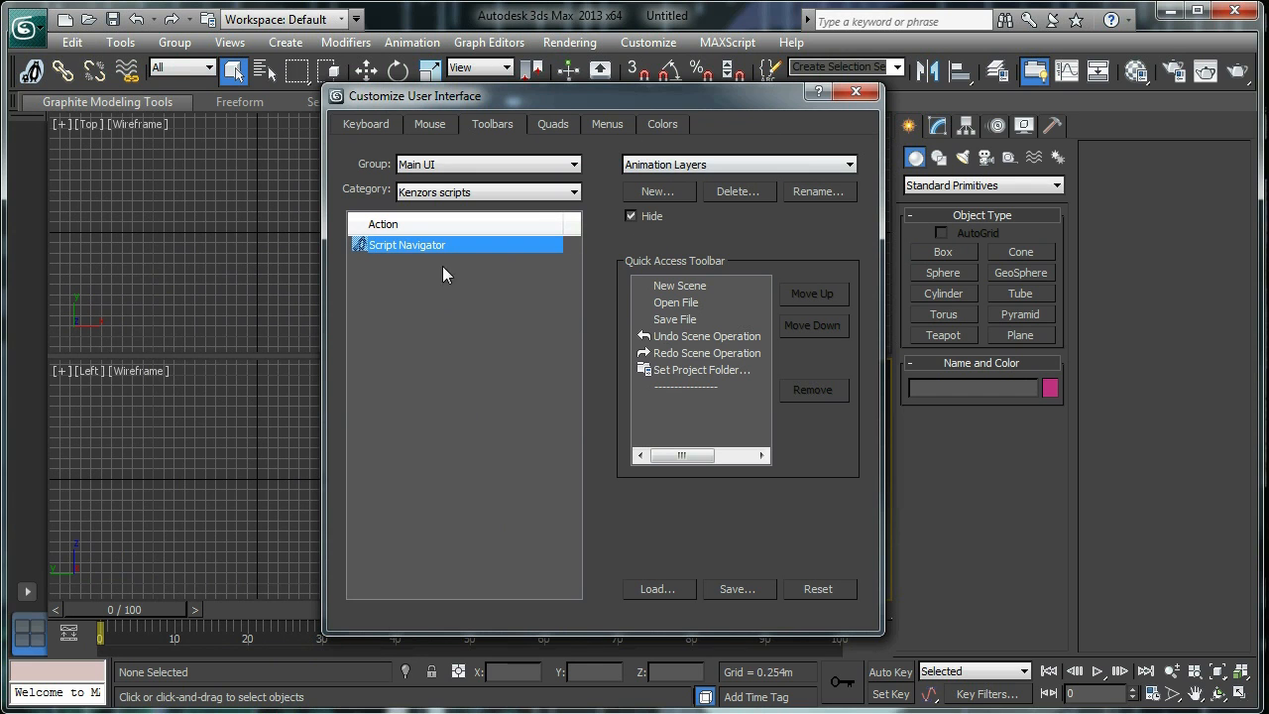
mouse_move(355, 252)
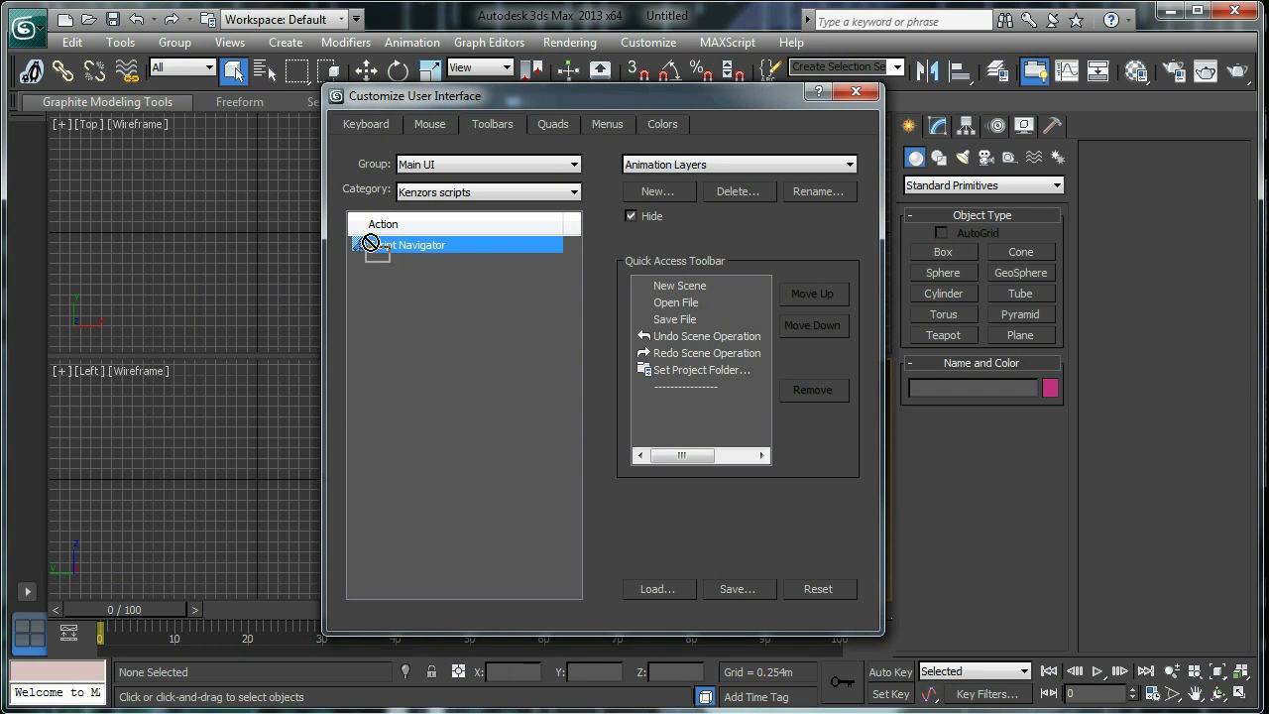
drag(406, 246, 690, 402)
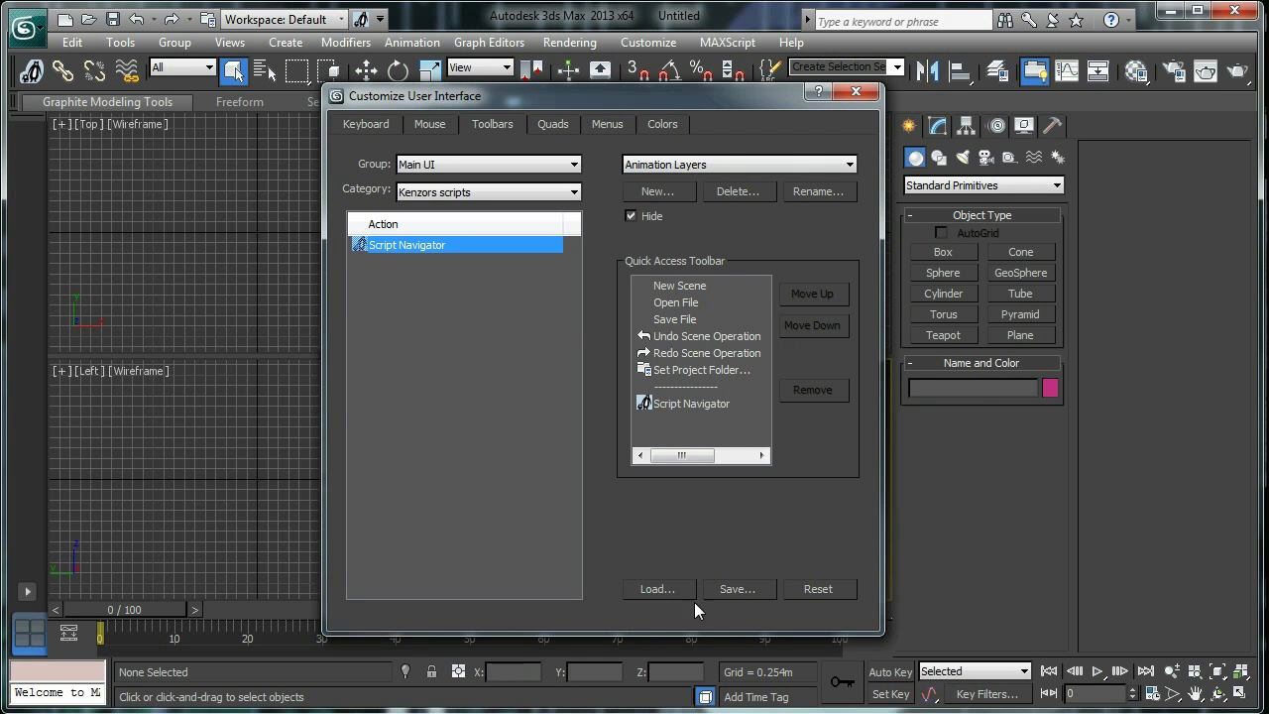
- Launch Script Navigator from the Quick Access Toolbar, then close its window
click(855, 91)
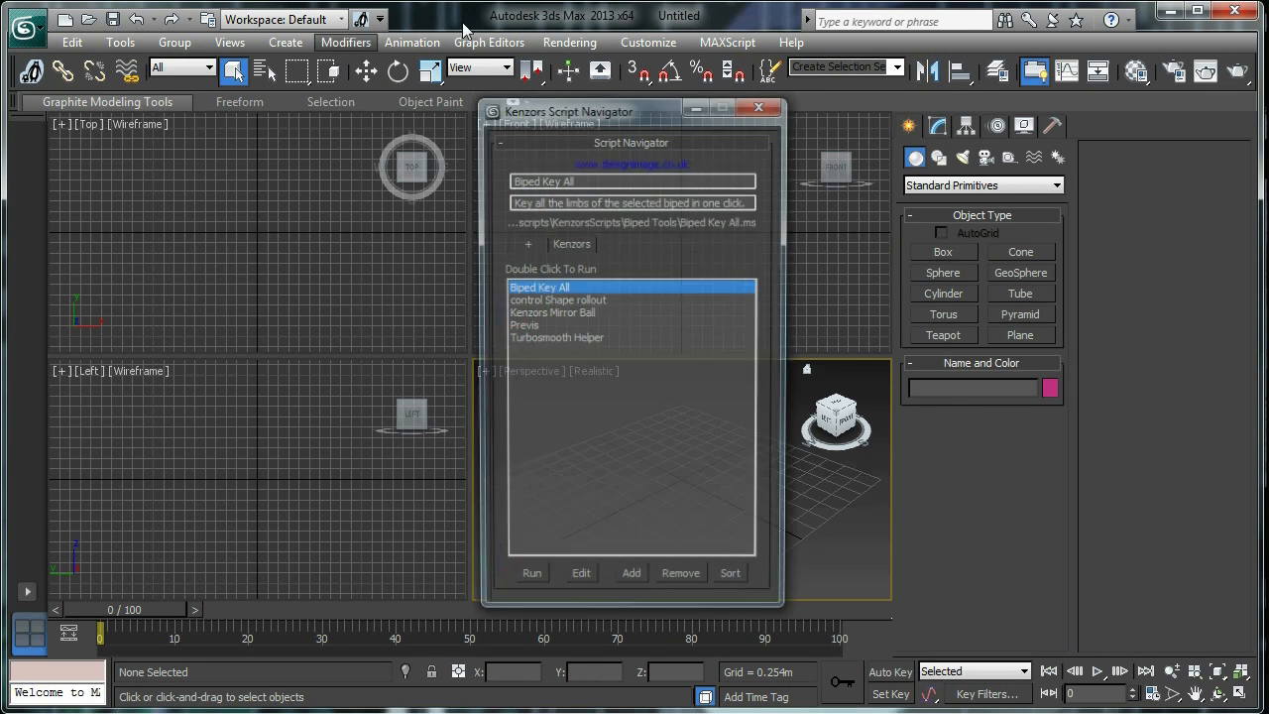
drag(631, 111, 504, 101)
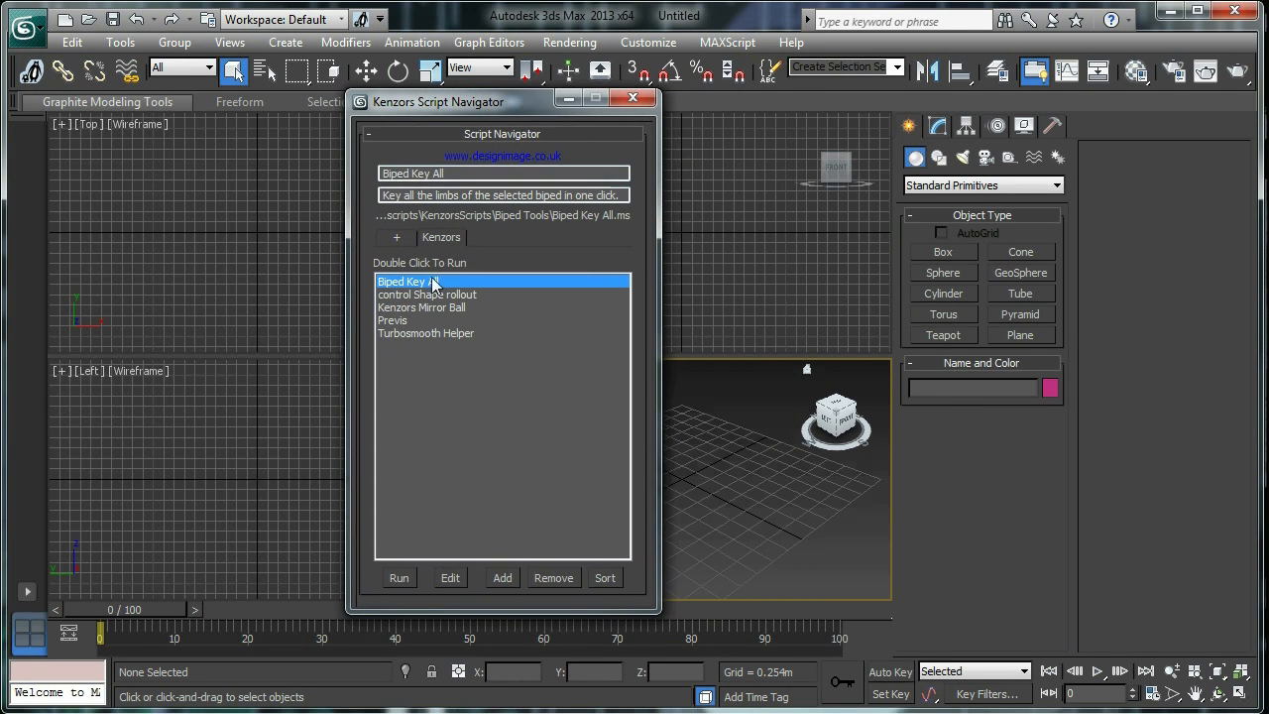
click(631, 97)
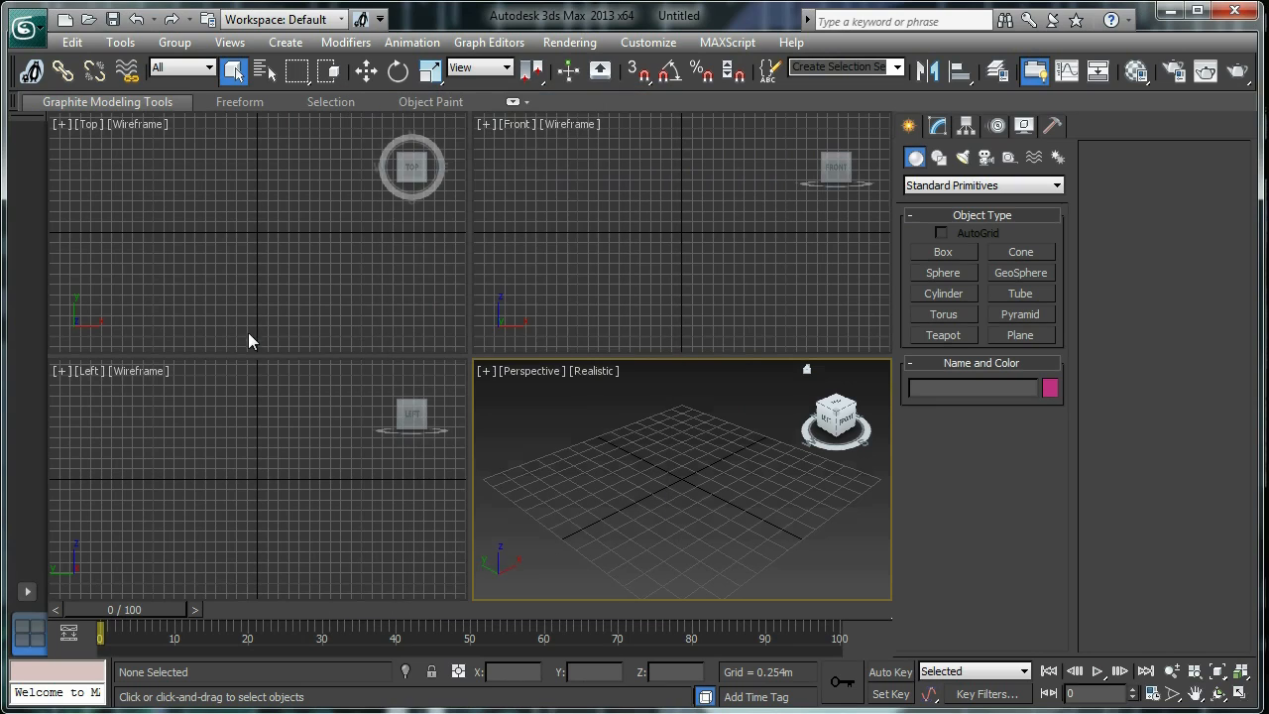
mouse_move(333, 357)
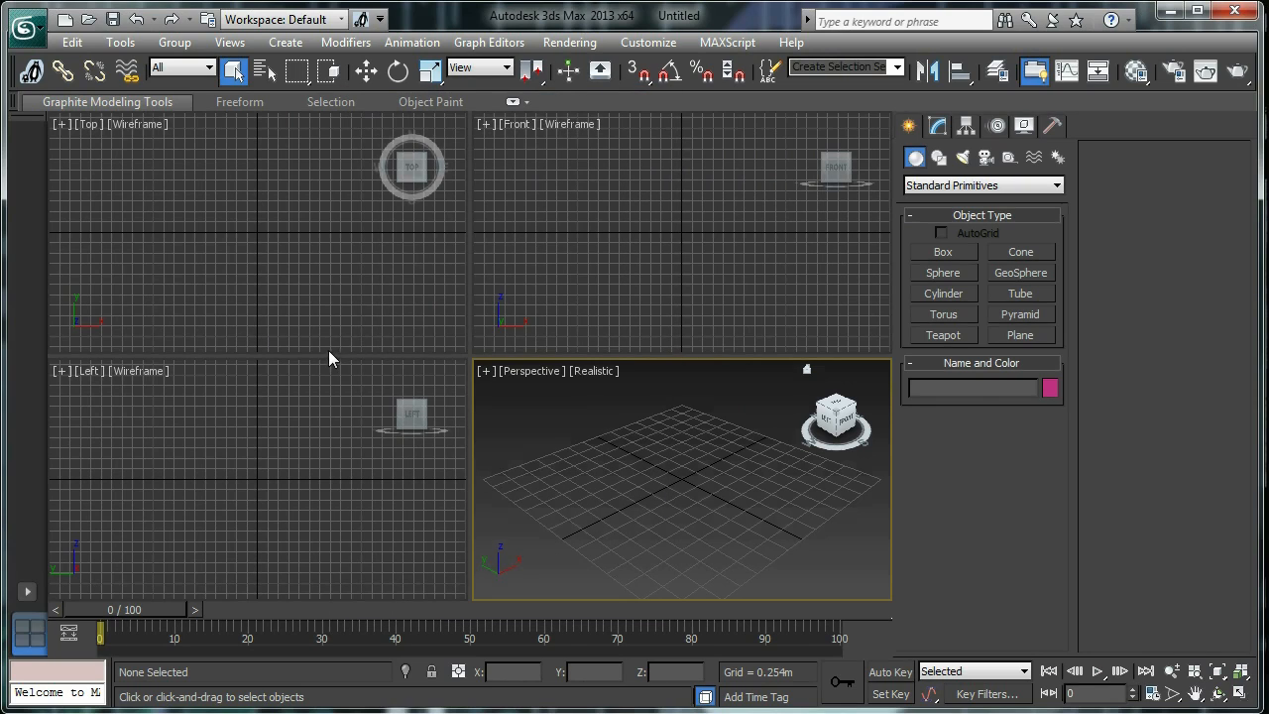